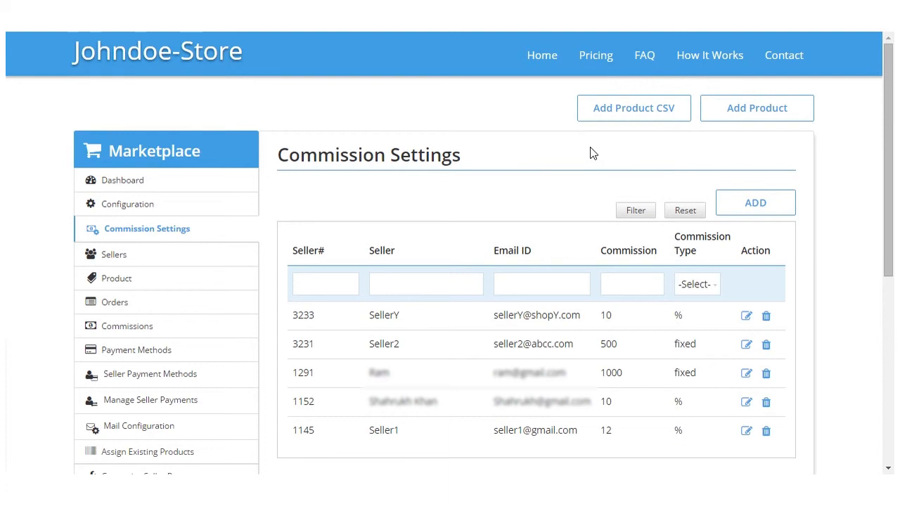
{"action": "mouse_move", "coordinate": [371, 202]}
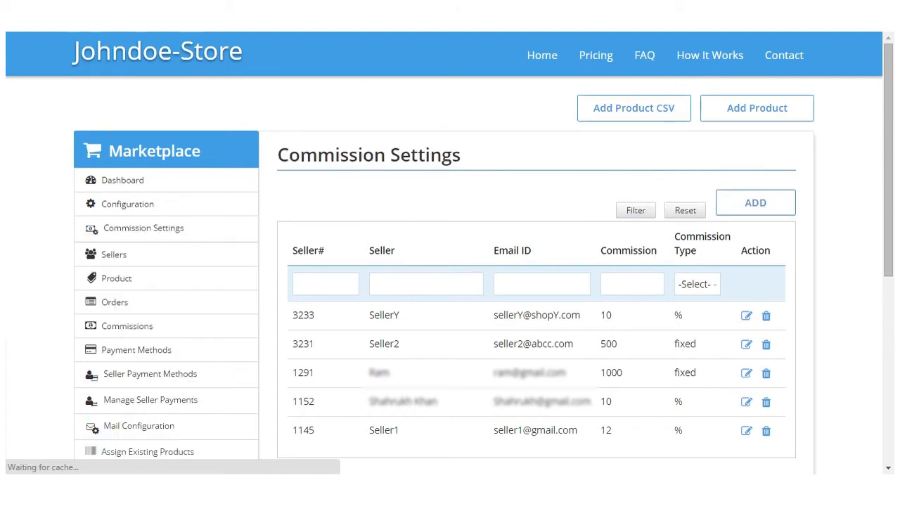
Step: Edit SellerY's commission entry to type Fixed with amount 100 and submit
{"action": "left_click", "coordinate": [143, 228]}
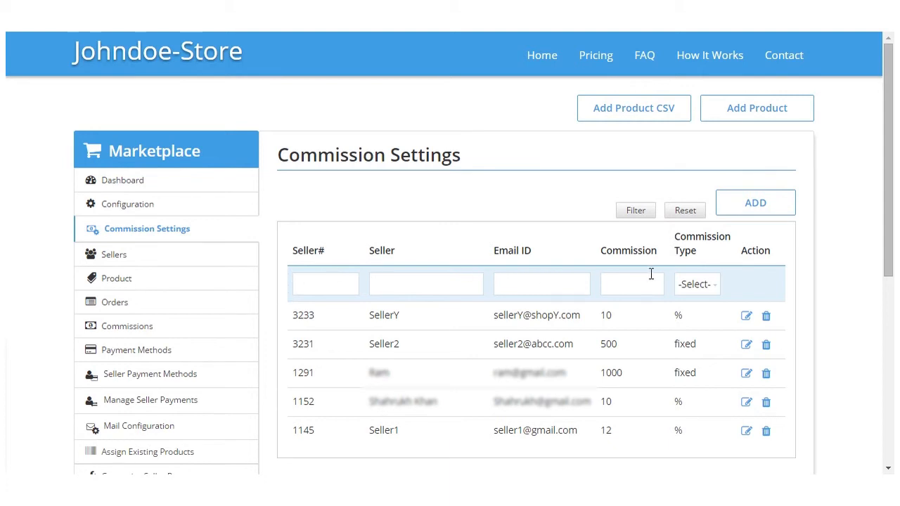
{"action": "mouse_move", "coordinate": [698, 278]}
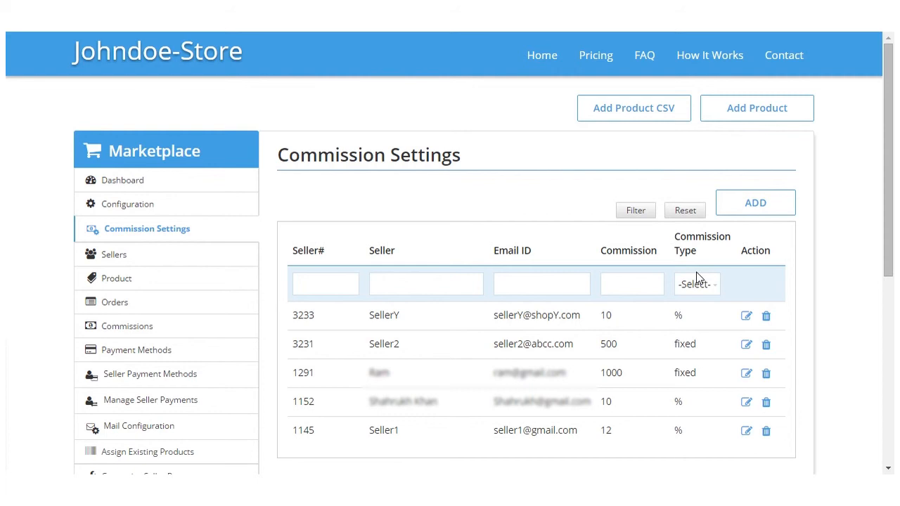
{"action": "mouse_move", "coordinate": [800, 344]}
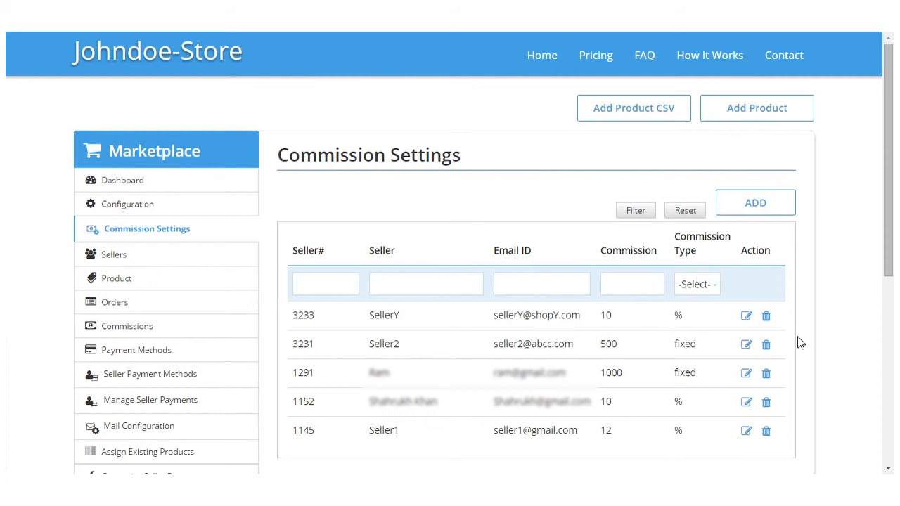
{"action": "mouse_move", "coordinate": [746, 315]}
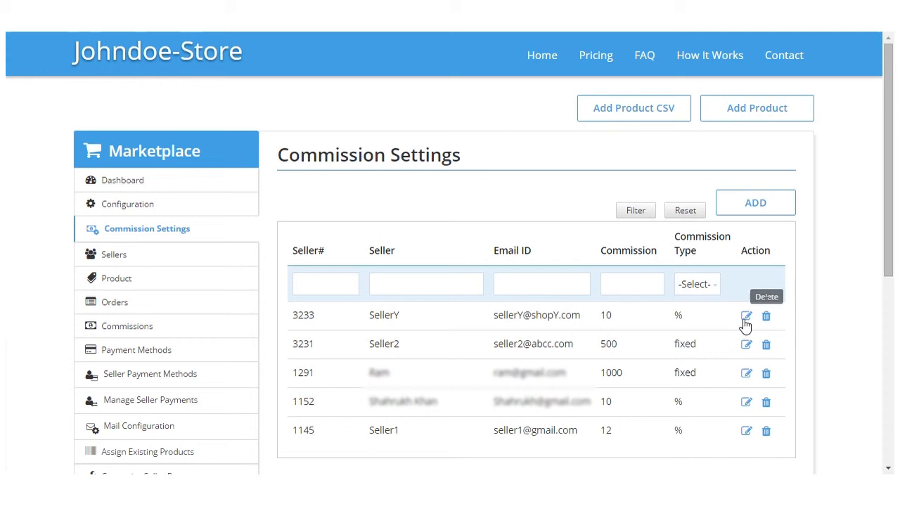
{"action": "mouse_move", "coordinate": [746, 315]}
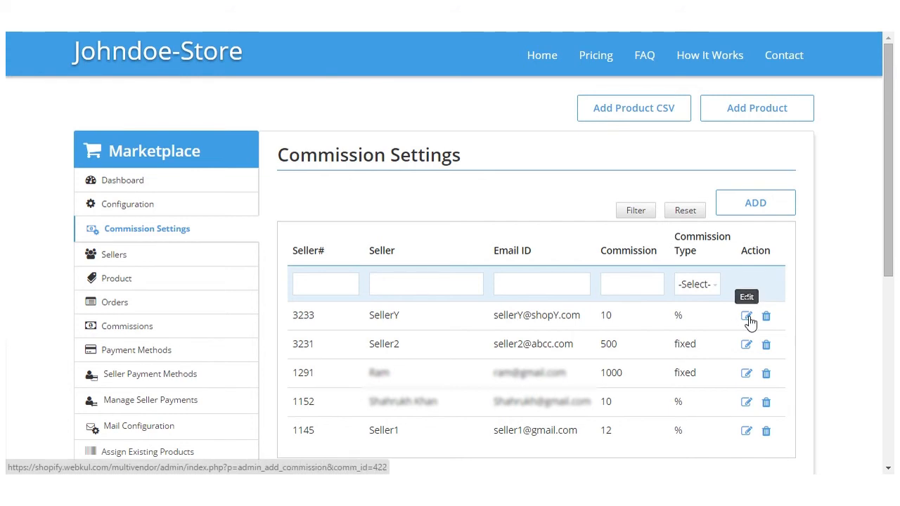
{"action": "left_click", "coordinate": [746, 315]}
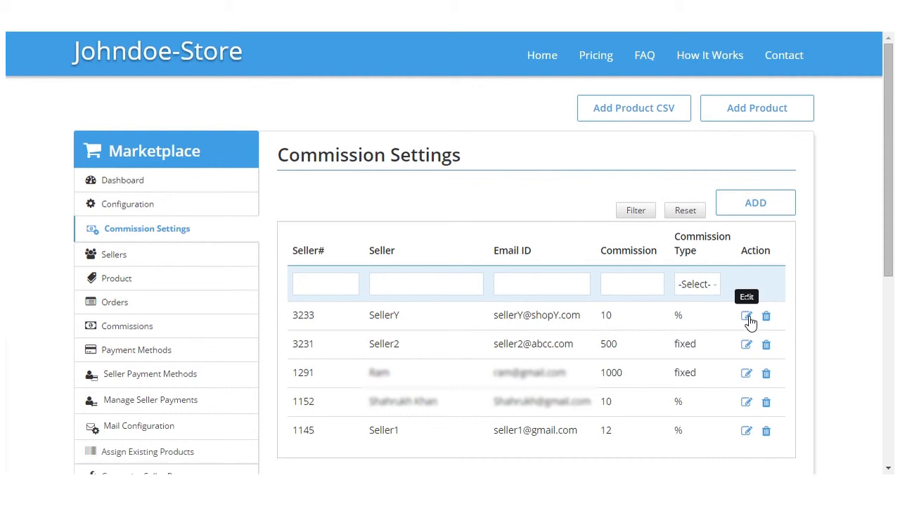
{"action": "left_click", "coordinate": [746, 315]}
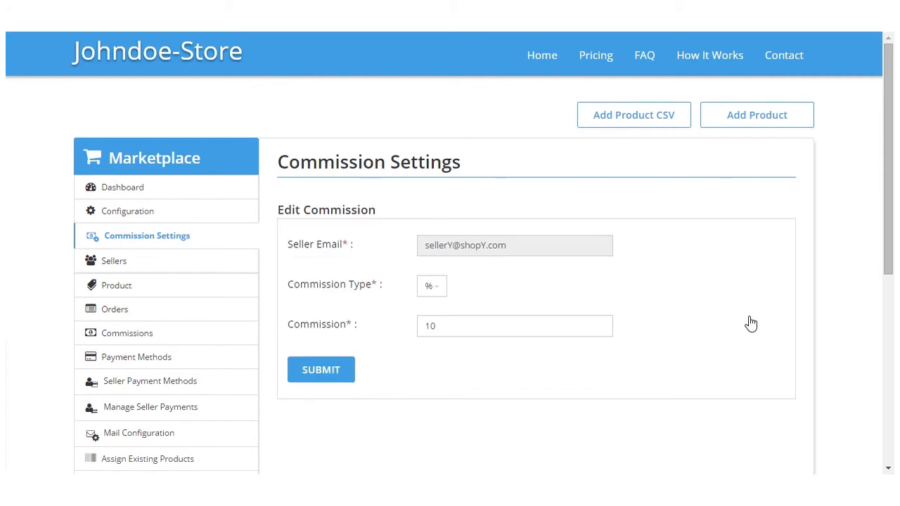
{"action": "mouse_move", "coordinate": [532, 260]}
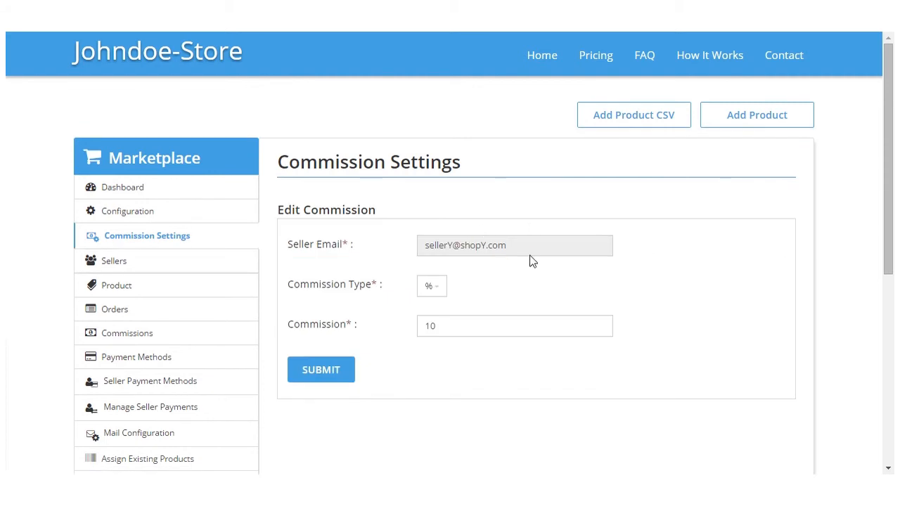
{"action": "mouse_move", "coordinate": [463, 288]}
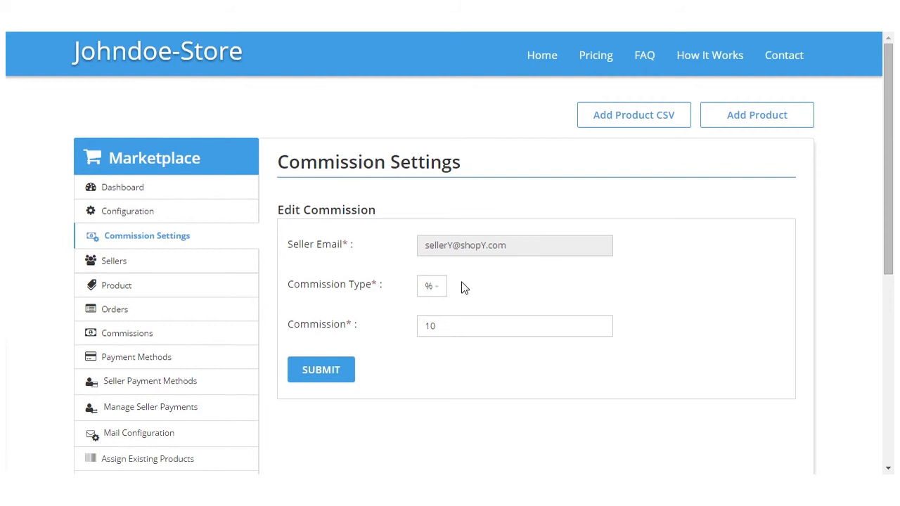
{"action": "left_click", "coordinate": [431, 286]}
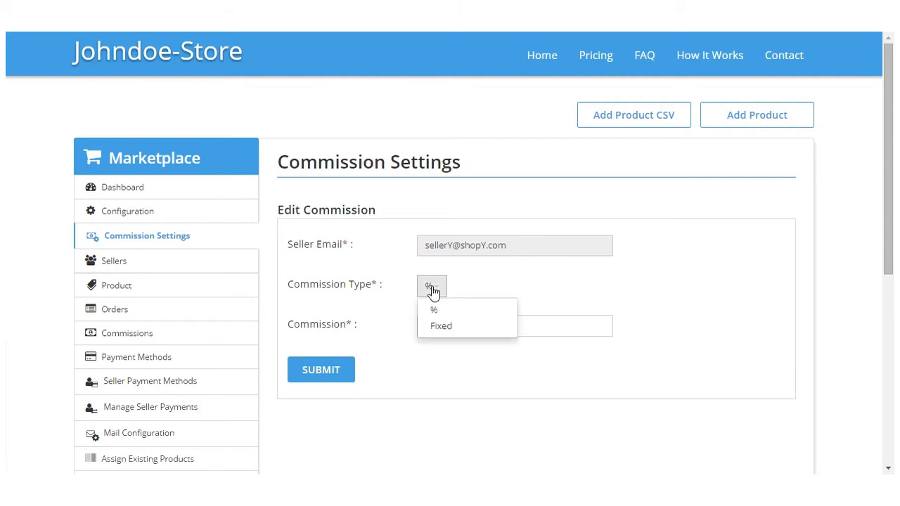
{"action": "mouse_move", "coordinate": [442, 341]}
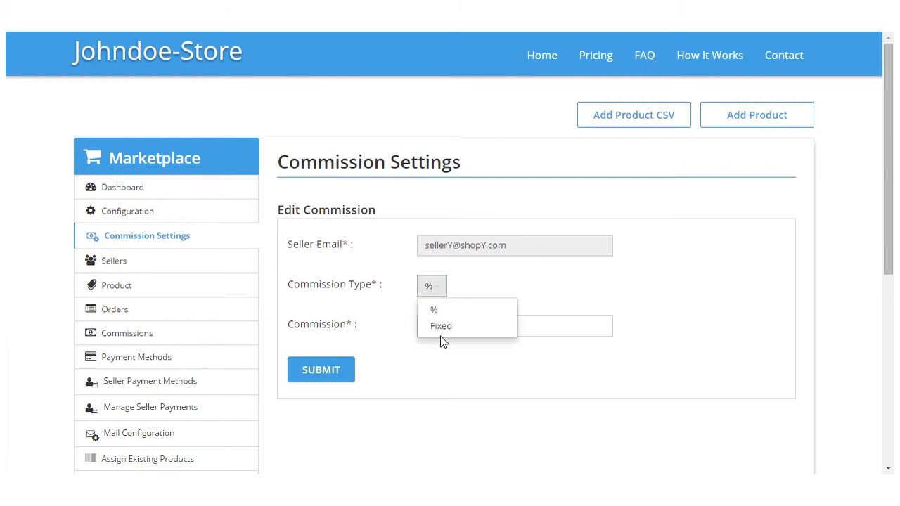
{"action": "left_click", "coordinate": [441, 326]}
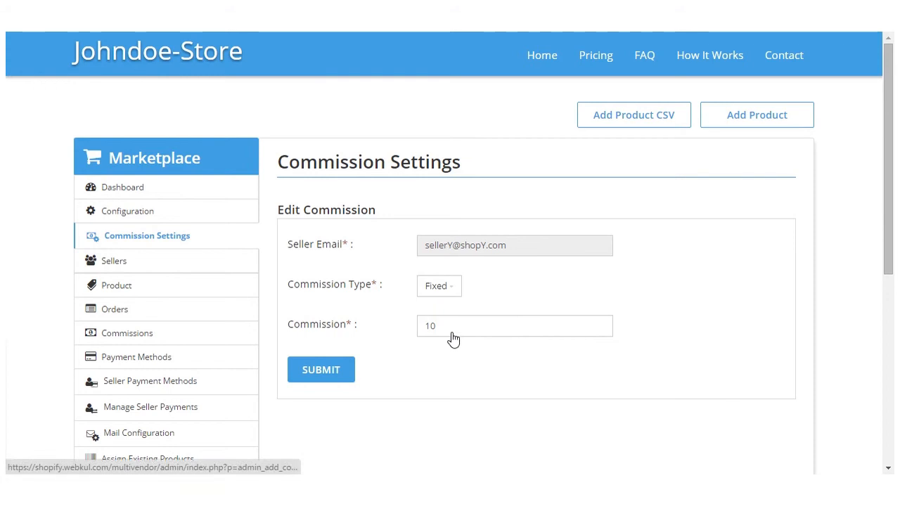
{"action": "left_click", "coordinate": [514, 325]}
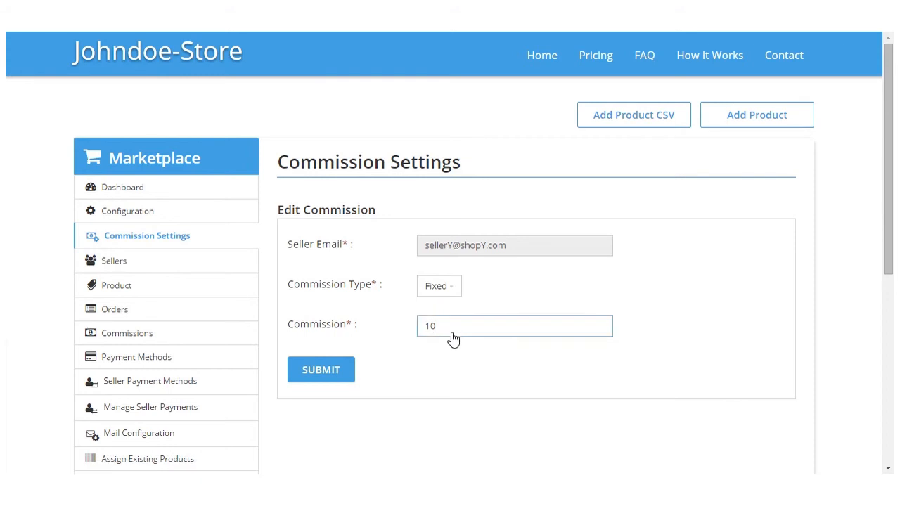
{"action": "type", "text": "0"}
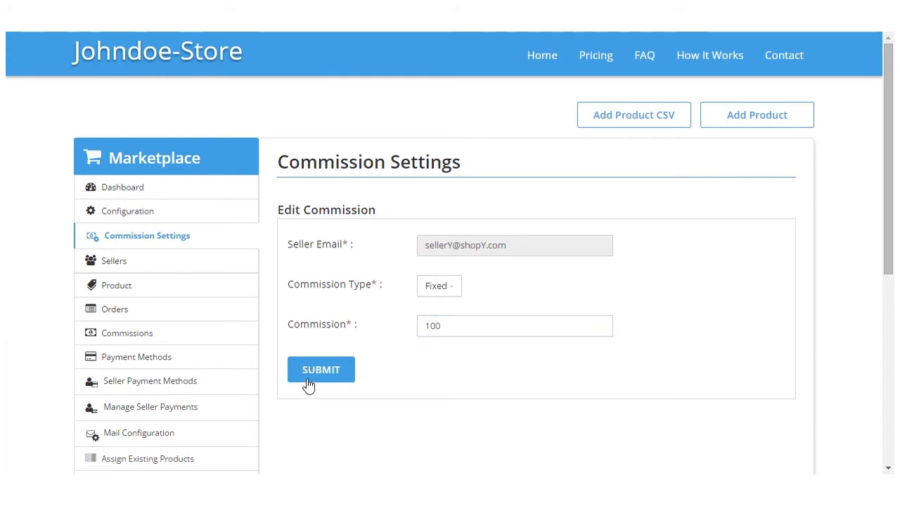
{"action": "left_click", "coordinate": [320, 369]}
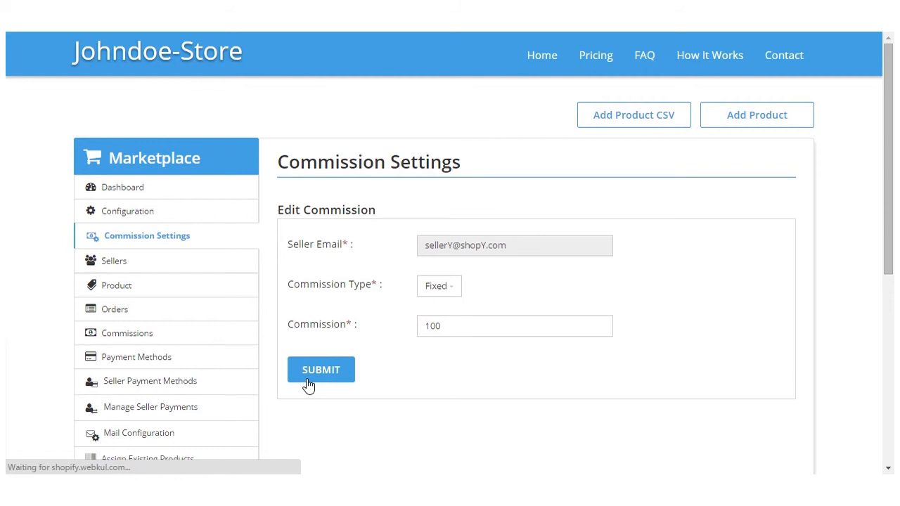
{"action": "left_click", "coordinate": [321, 369]}
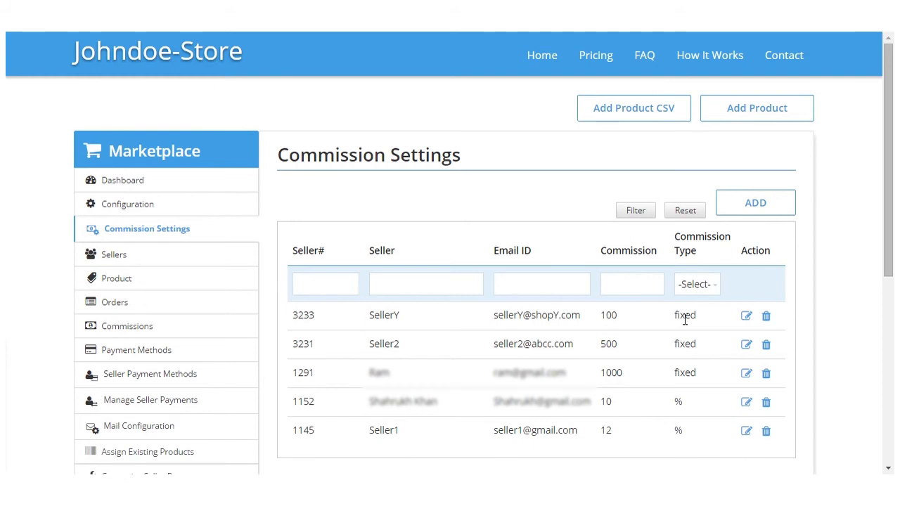
{"action": "mouse_move", "coordinate": [772, 155]}
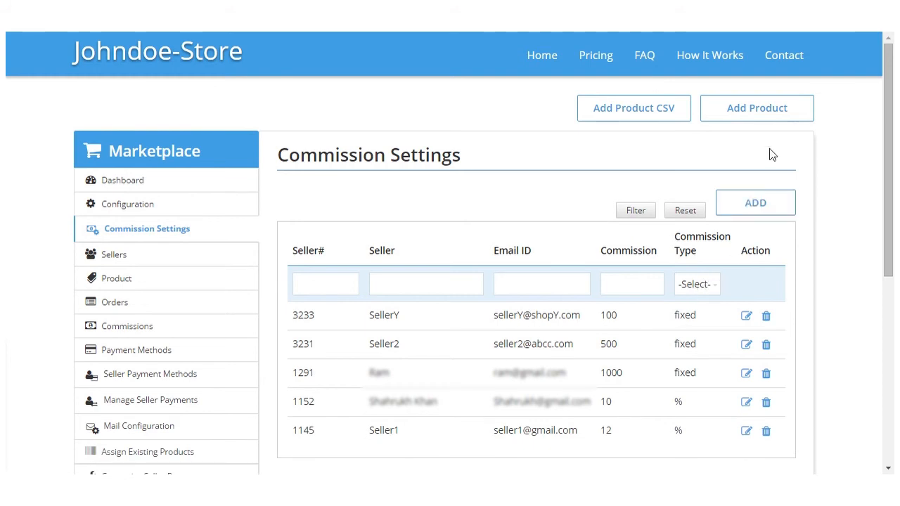
{"action": "mouse_move", "coordinate": [755, 202]}
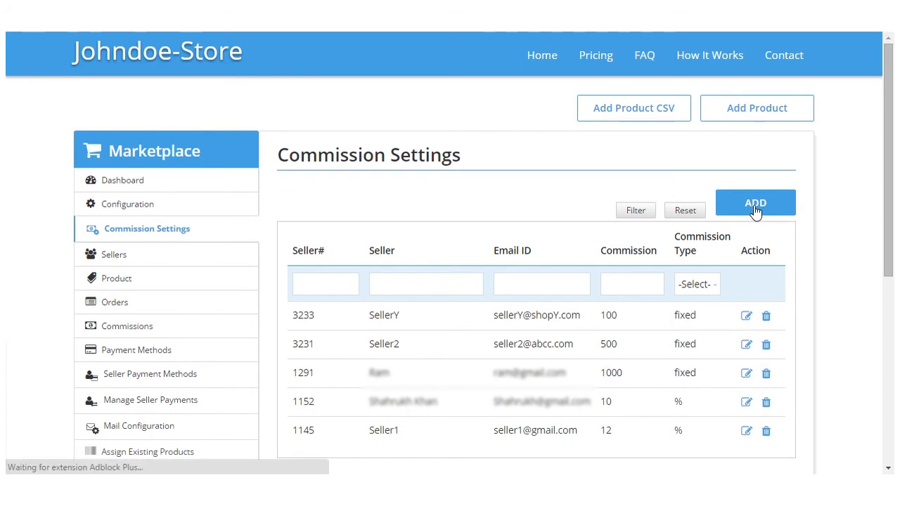
Step: Open Add Commission, touch the email field, then return unsubmitted to Commission Settings
{"action": "left_click", "coordinate": [755, 203]}
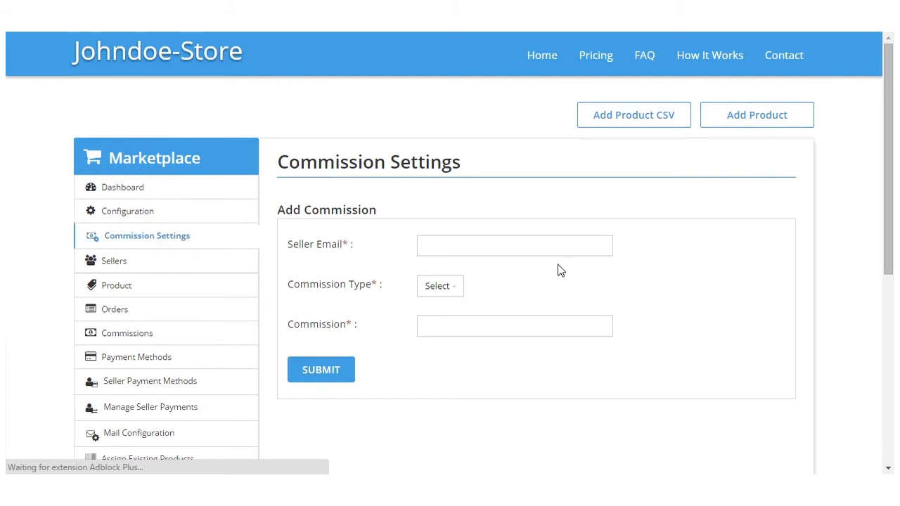
{"action": "left_click", "coordinate": [514, 246]}
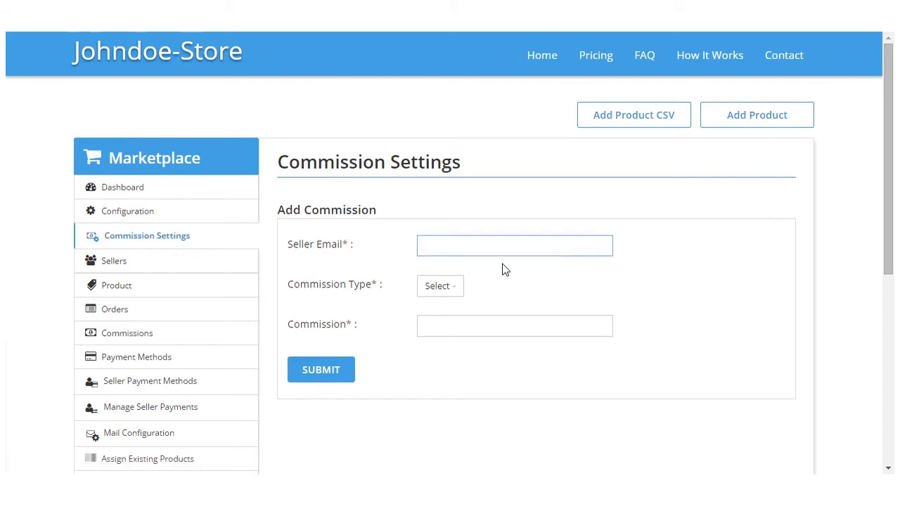
{"action": "left_click", "coordinate": [514, 245]}
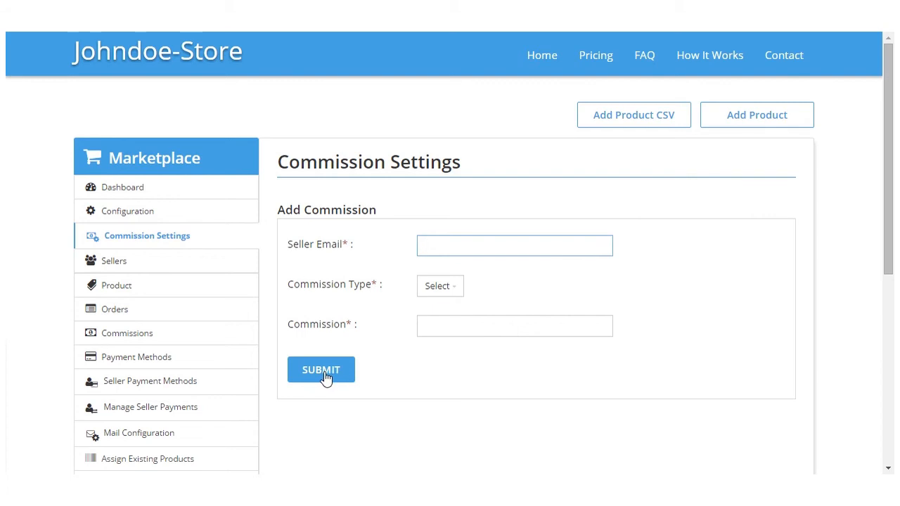
{"action": "mouse_move", "coordinate": [224, 210]}
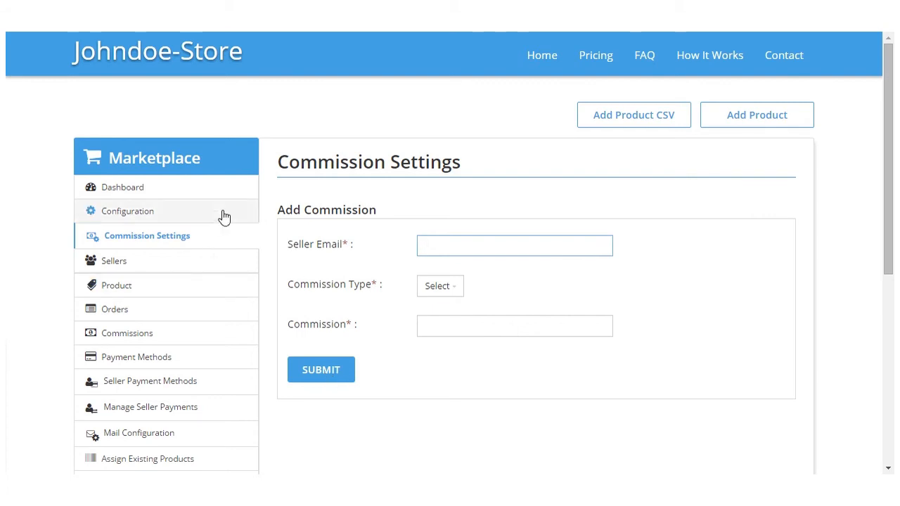
{"action": "left_click", "coordinate": [147, 235]}
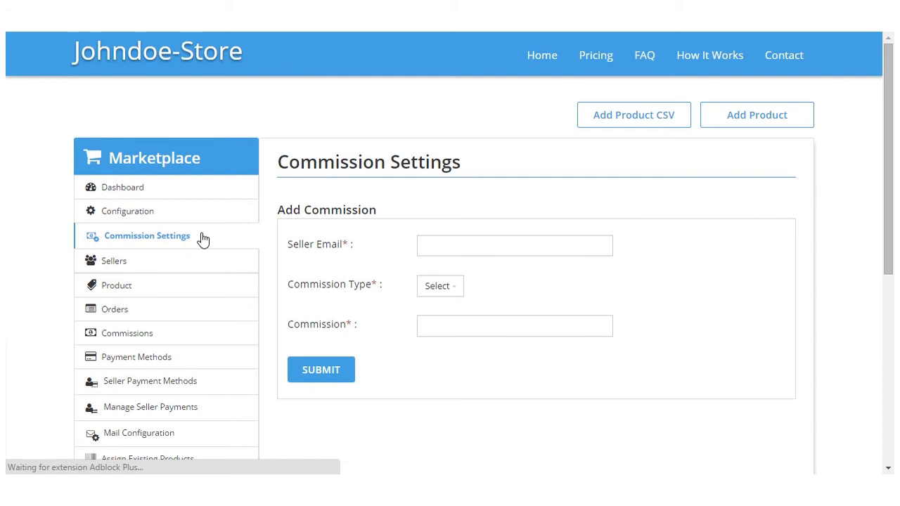
{"action": "left_click", "coordinate": [147, 236]}
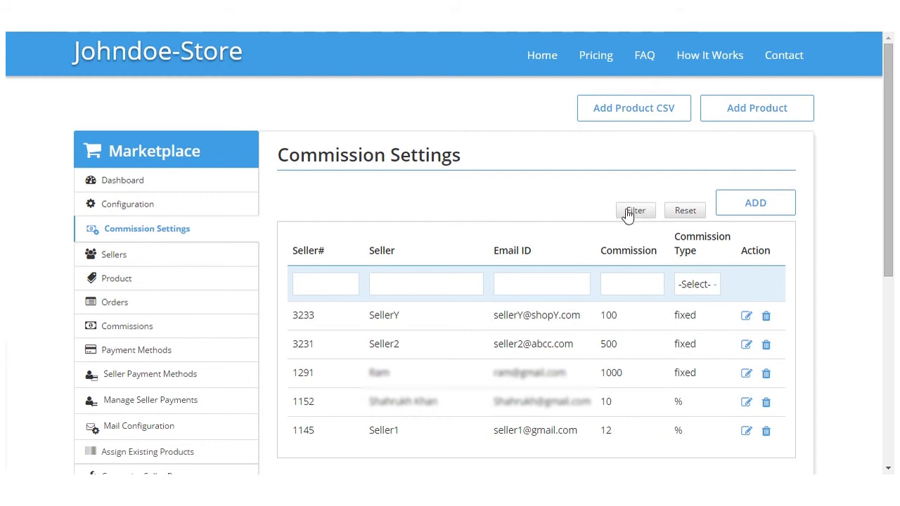
{"action": "mouse_move", "coordinate": [523, 278]}
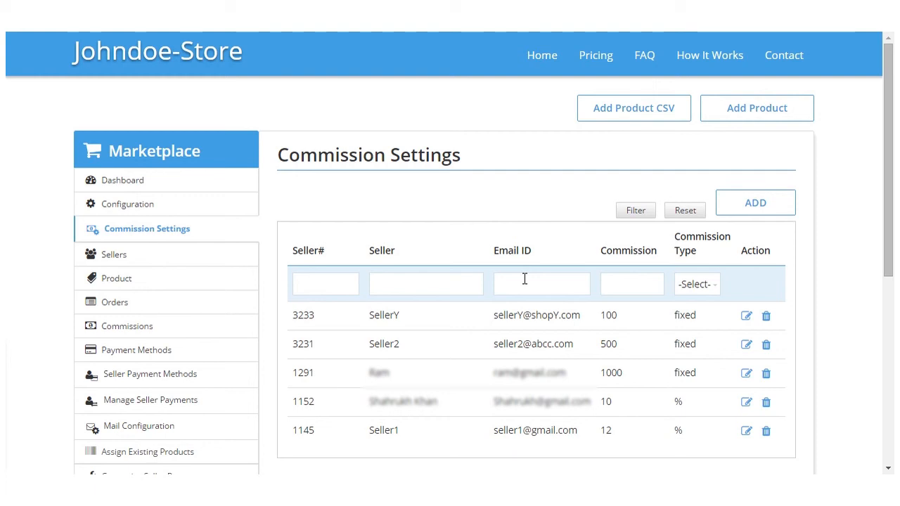
{"action": "mouse_move", "coordinate": [802, 319]}
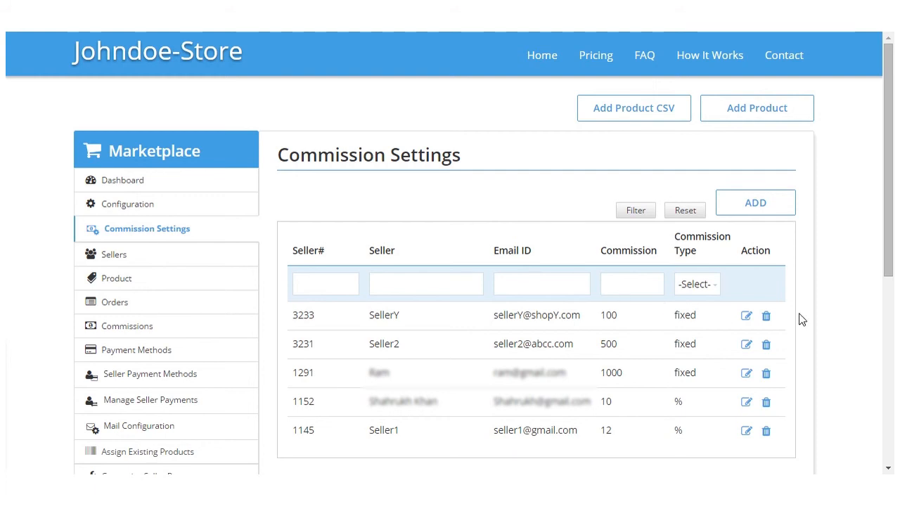
{"action": "mouse_move", "coordinate": [767, 316]}
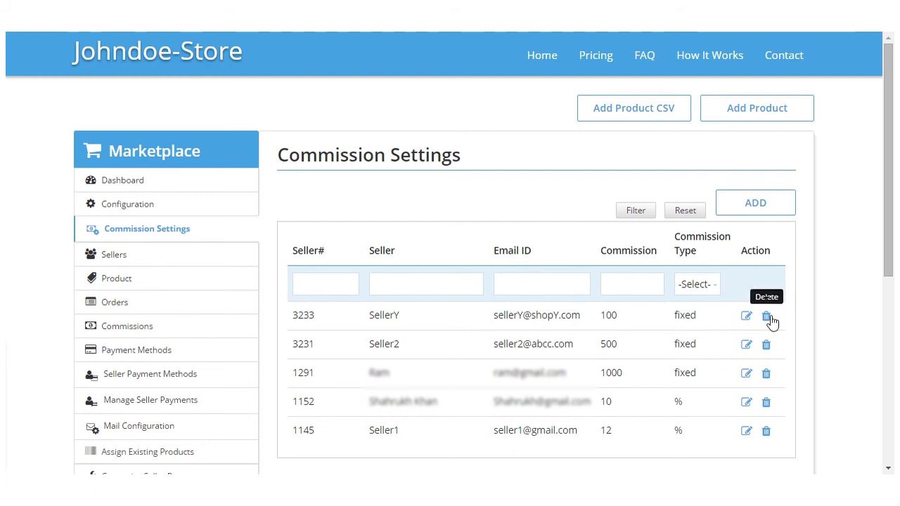
Step: Click the trash icon on SellerY's commission row
{"action": "left_click", "coordinate": [767, 316]}
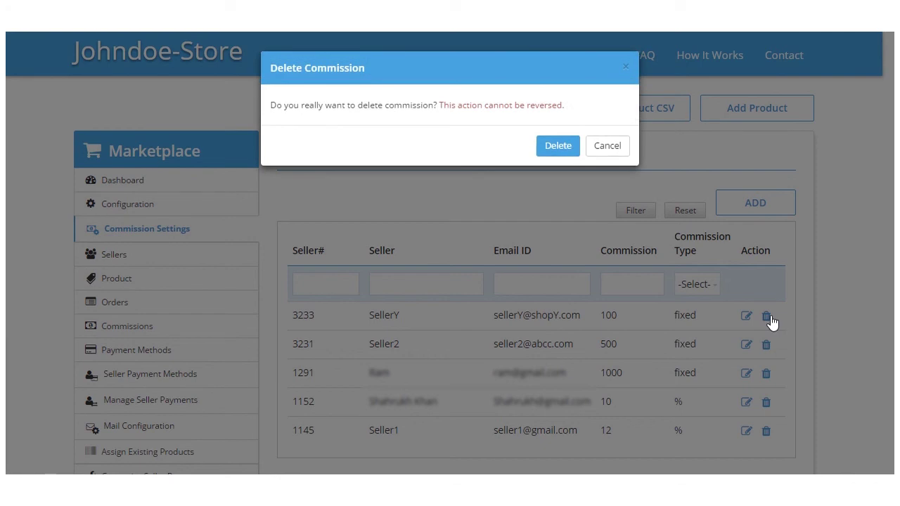
{"action": "mouse_move", "coordinate": [534, 132]}
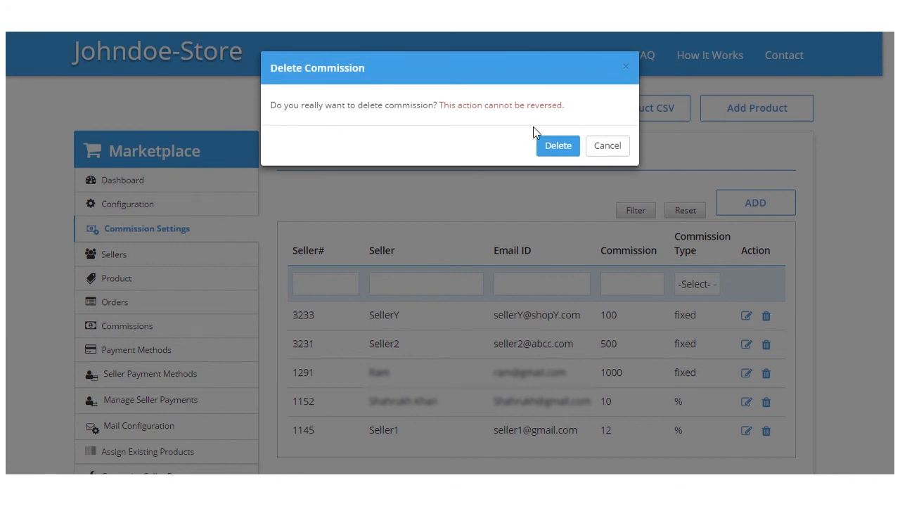
{"action": "mouse_move", "coordinate": [558, 145]}
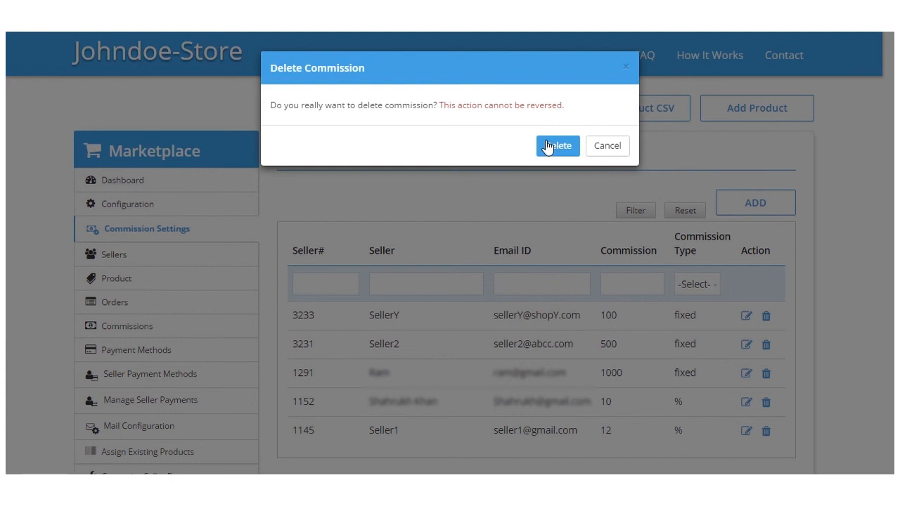
Step: Confirm deleting SellerY's commission, then go to the order Commissions list
{"action": "left_click", "coordinate": [557, 146]}
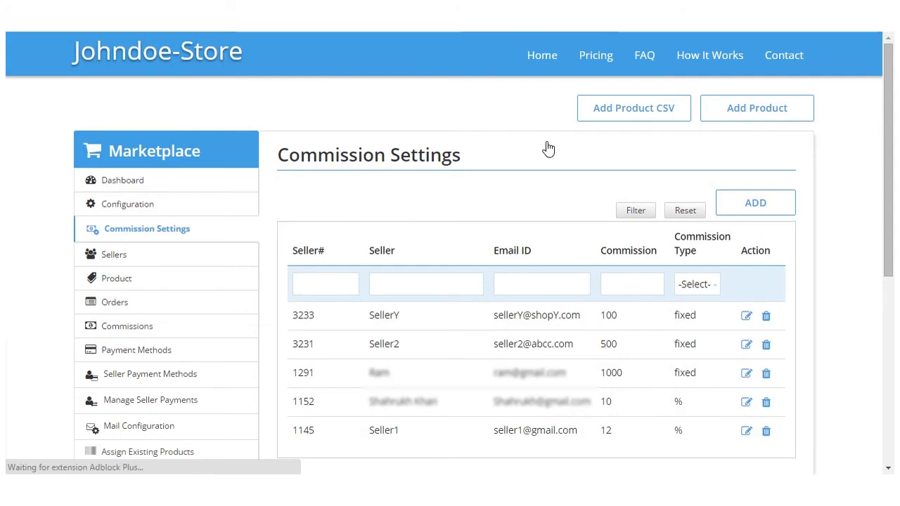
{"action": "left_click", "coordinate": [766, 315]}
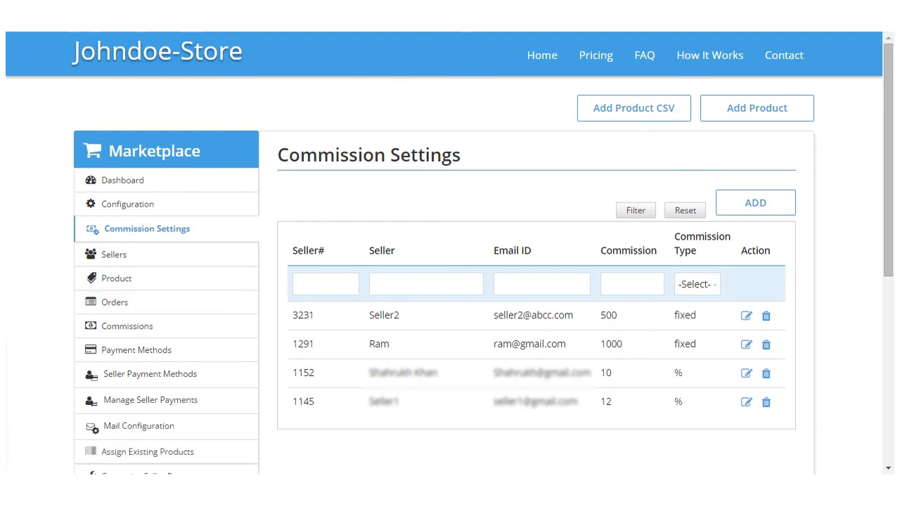
{"action": "left_click", "coordinate": [129, 325]}
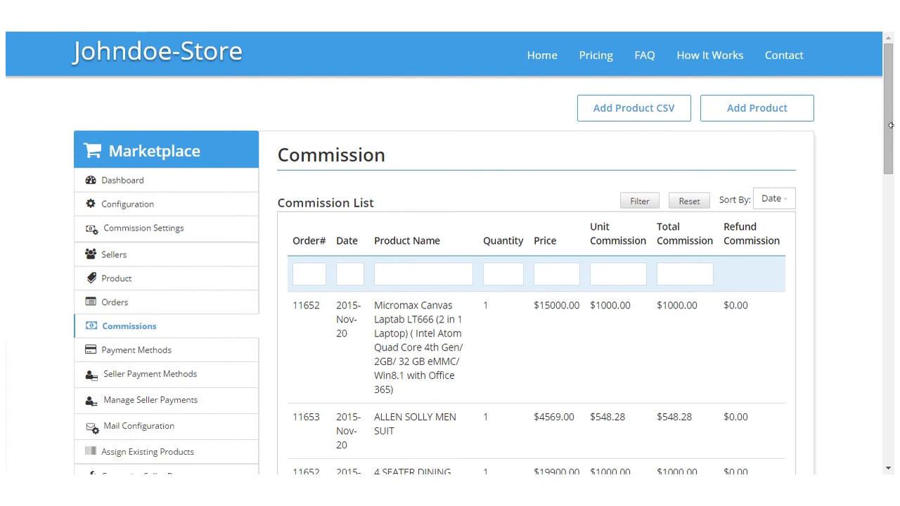
Step: Scroll through the order Commission List and select the Product Name filter
{"action": "scroll", "scroll_direction": "down", "scroll_amount": 3}
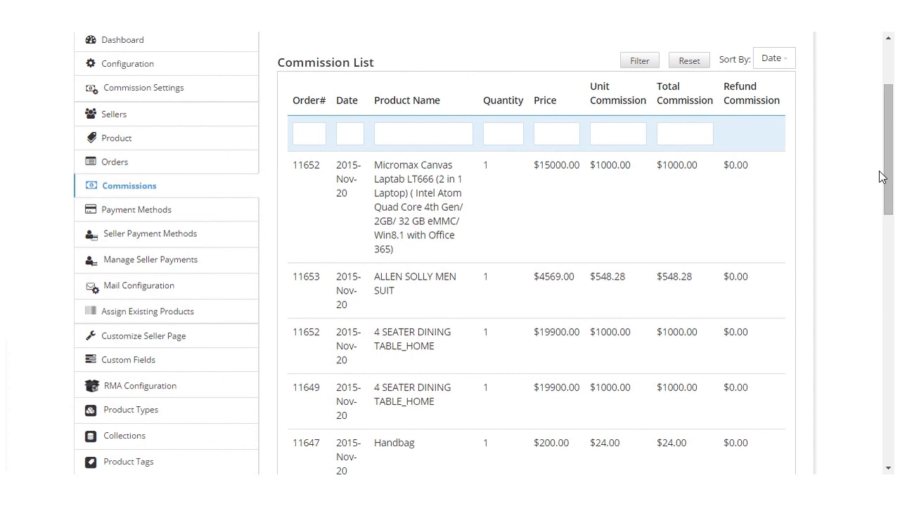
{"action": "mouse_move", "coordinate": [872, 177]}
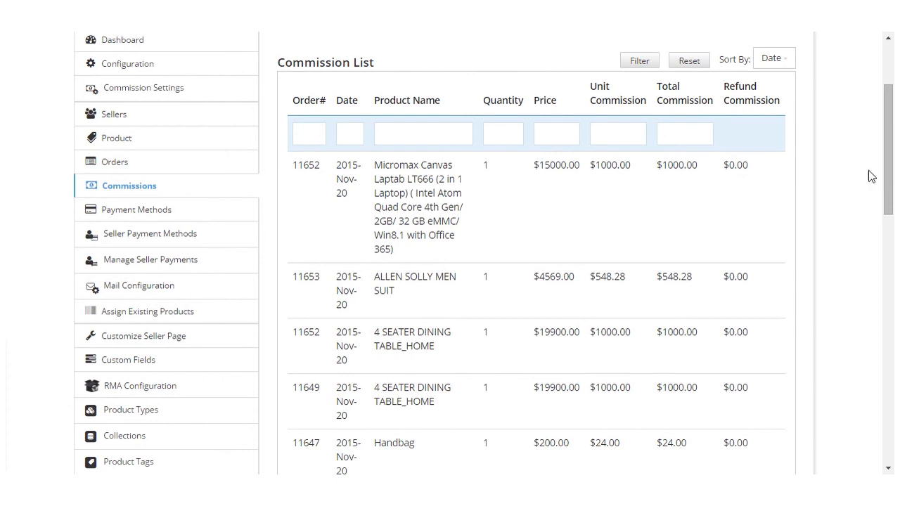
{"action": "mouse_move", "coordinate": [730, 190]}
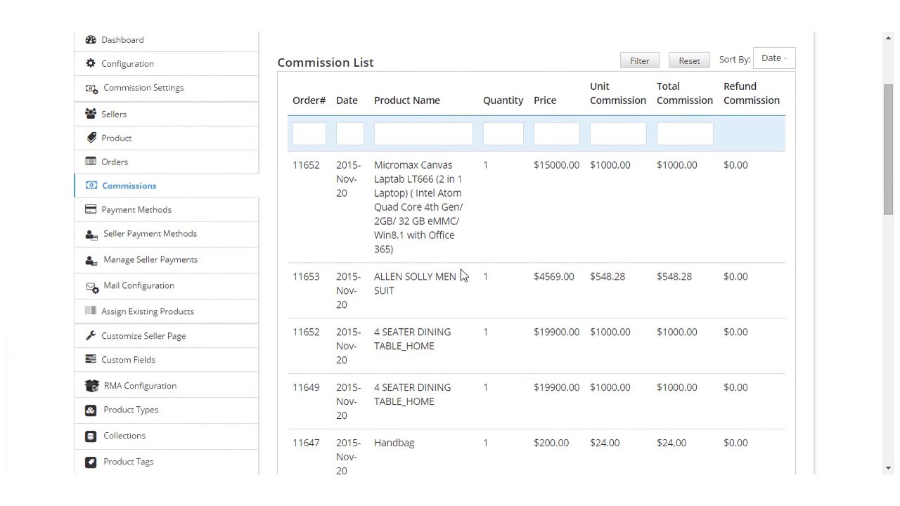
{"action": "mouse_move", "coordinate": [562, 269]}
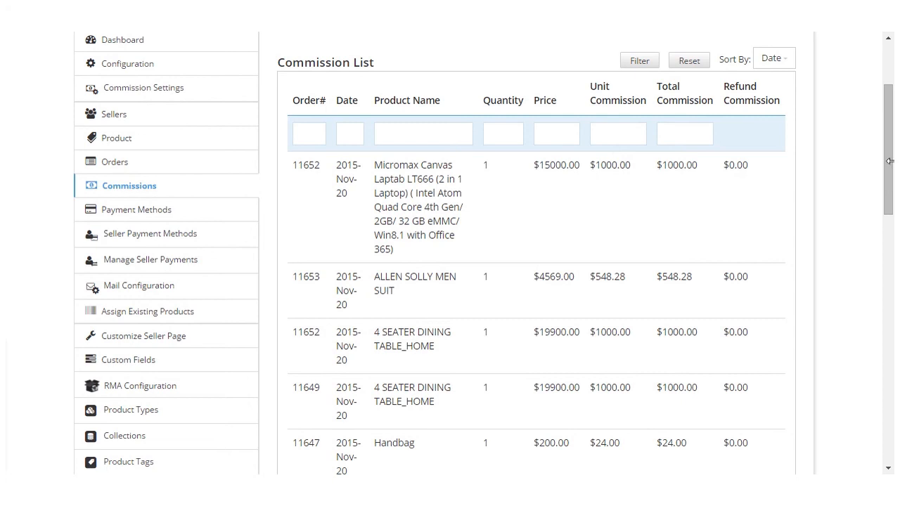
{"action": "scroll", "scroll_direction": "up", "scroll_amount": 3}
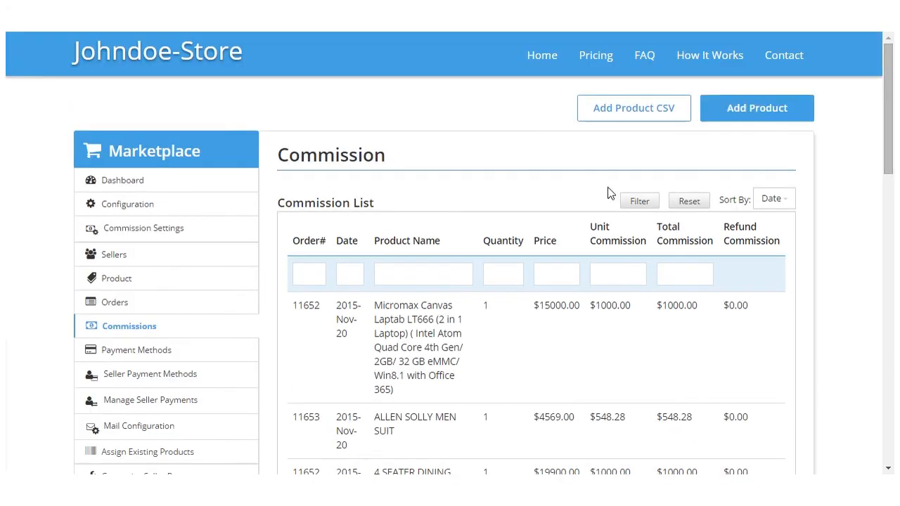
{"action": "left_click", "coordinate": [423, 273]}
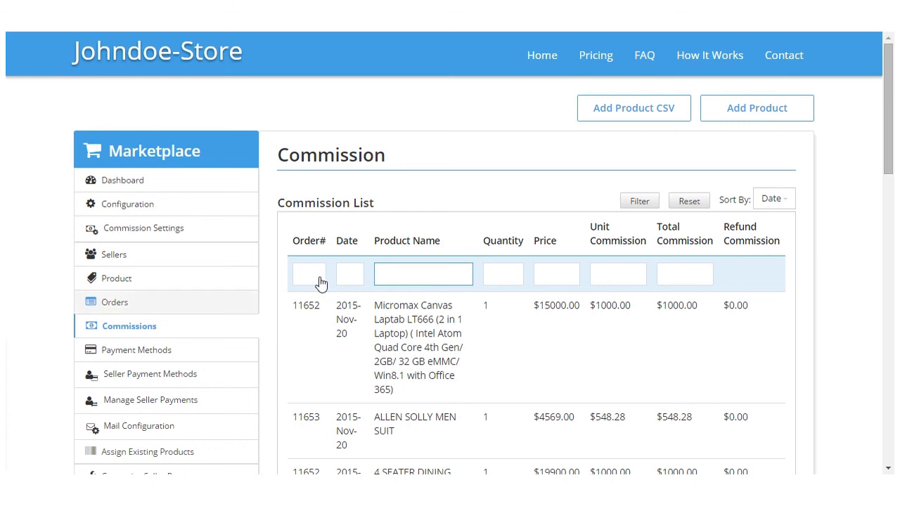
{"action": "mouse_move", "coordinate": [449, 255]}
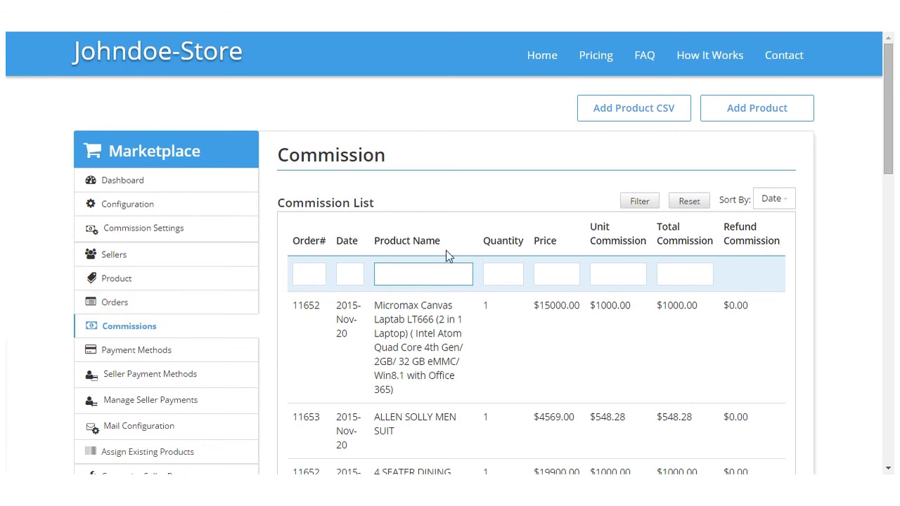
{"action": "mouse_move", "coordinate": [659, 81]}
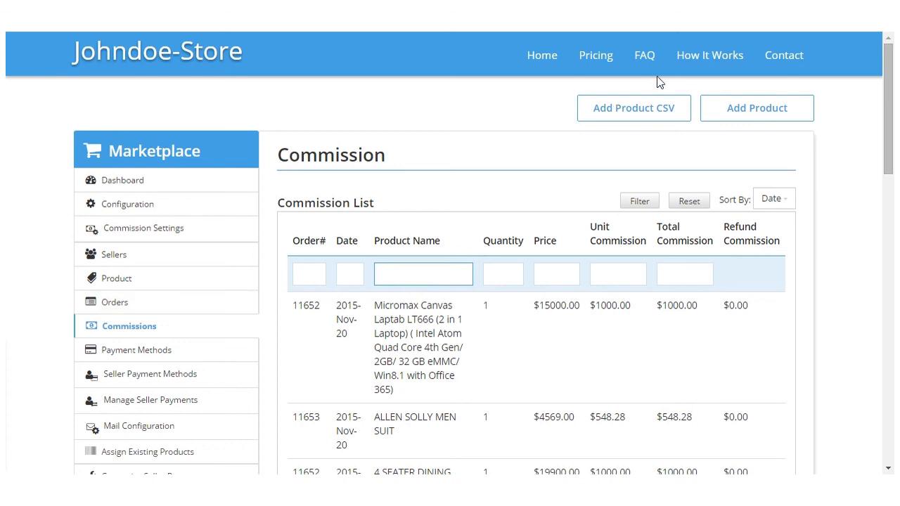